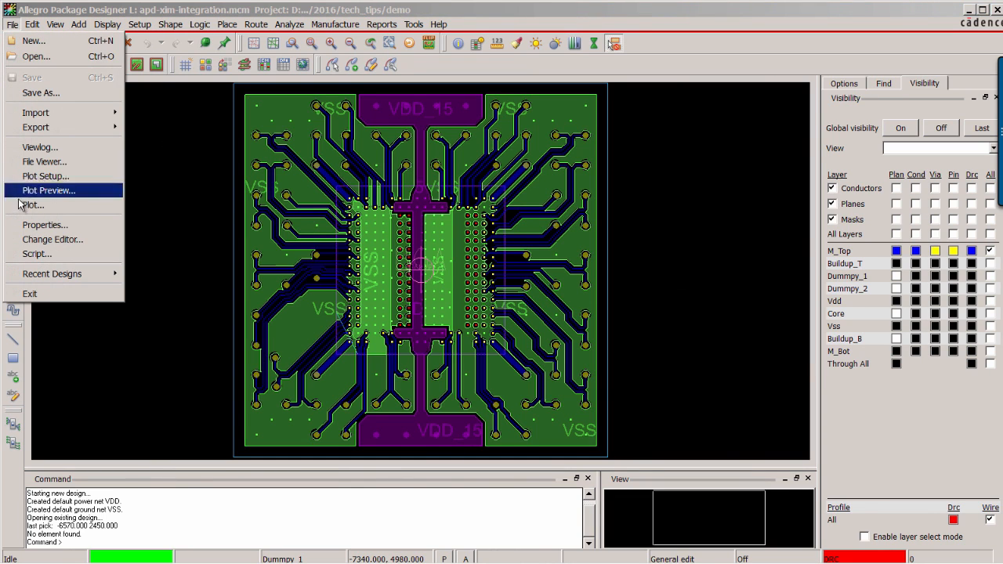
Step: Save apd-sim-integration.mcm to disk via File > Save
click(288, 25)
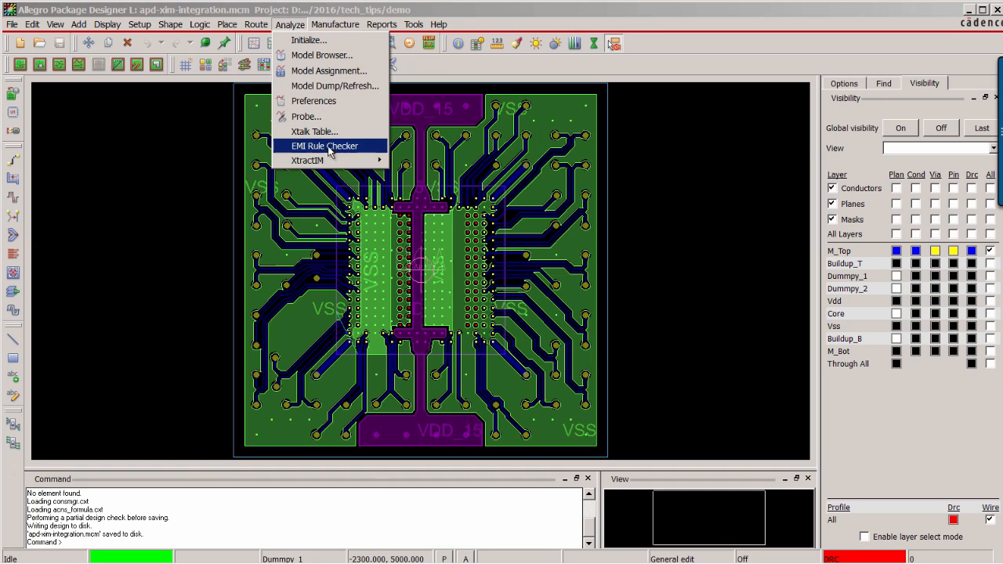
click(307, 160)
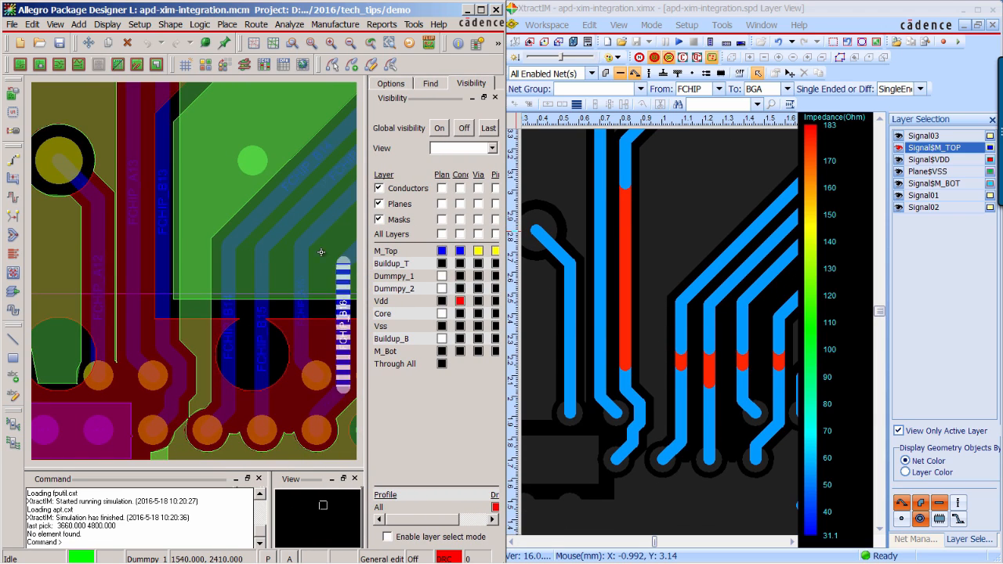
Step: Show Impedance by Layer for Signal$M_TOP, revealing red discontinuity sections on traces
click(390, 83)
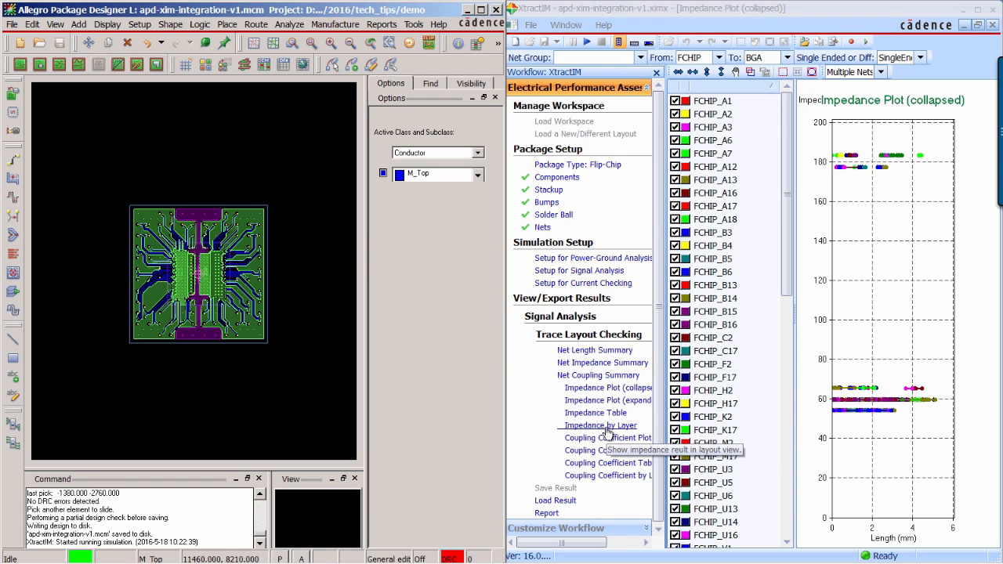
Step: Show the v1 design's top-layer impedance map via Impedance by Layer under Trace Layout Checking
click(600, 426)
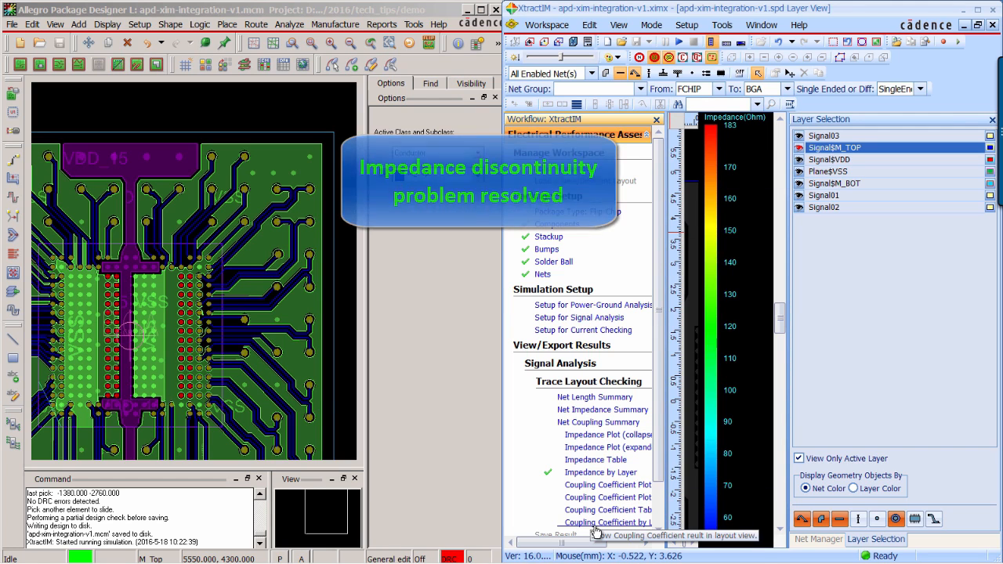